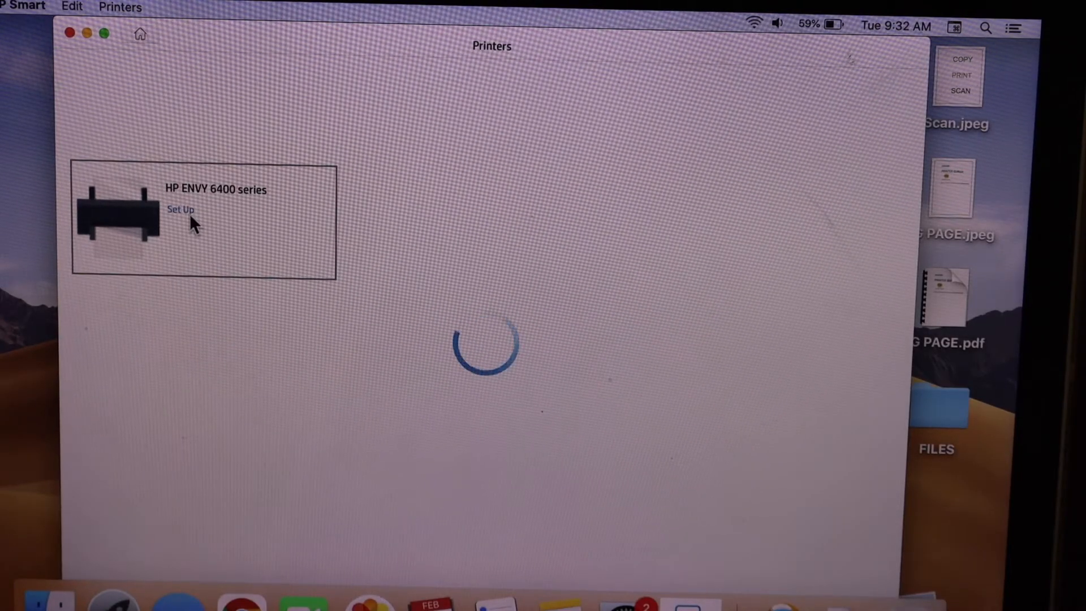
Start setup for the HP ENVY 6400 series and continue past the welcome screen.
left_click(181, 210)
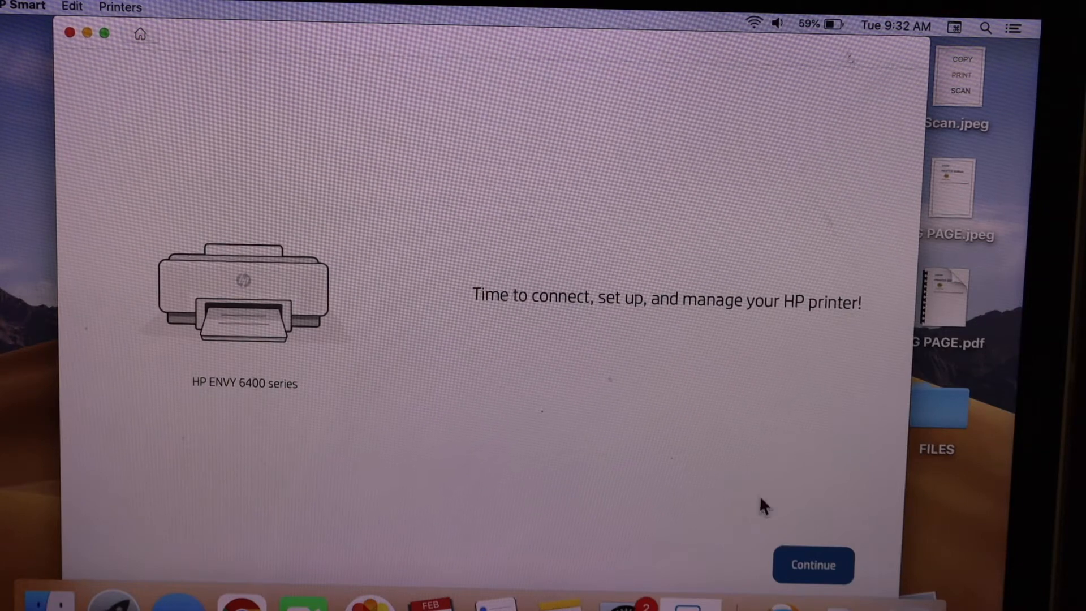
left_click(812, 565)
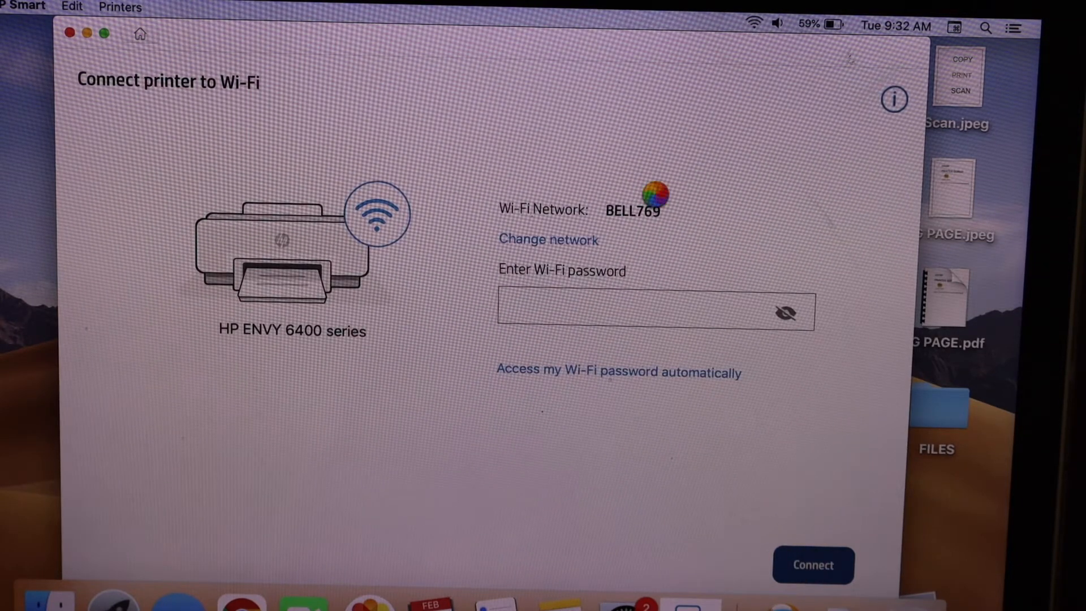
Let HP Smart fetch the BELL769 Wi-Fi password automatically to connect the printer.
left_click(619, 372)
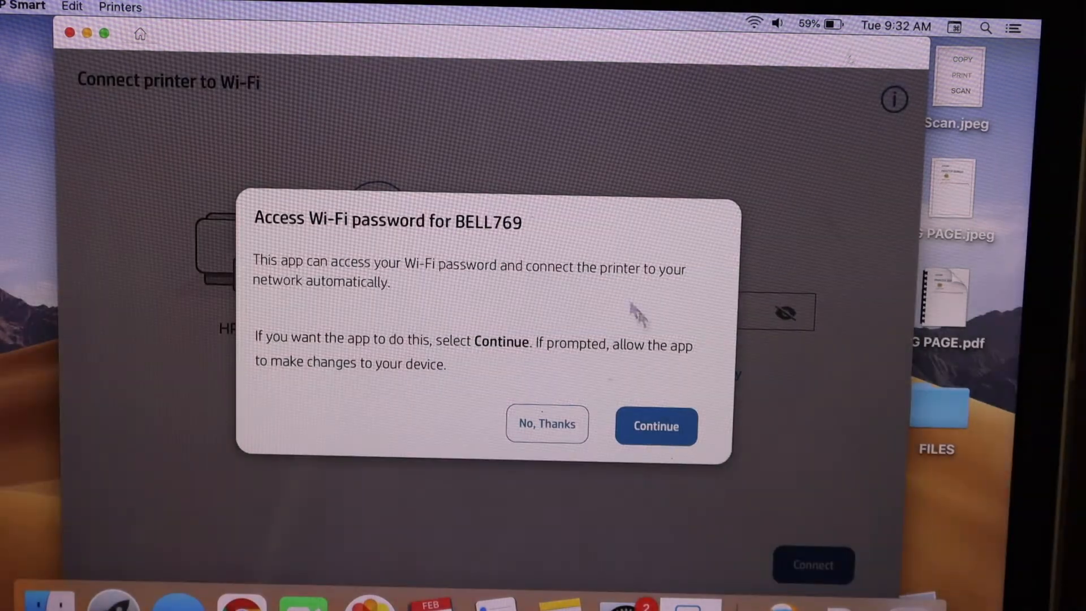
mouse_move(561, 371)
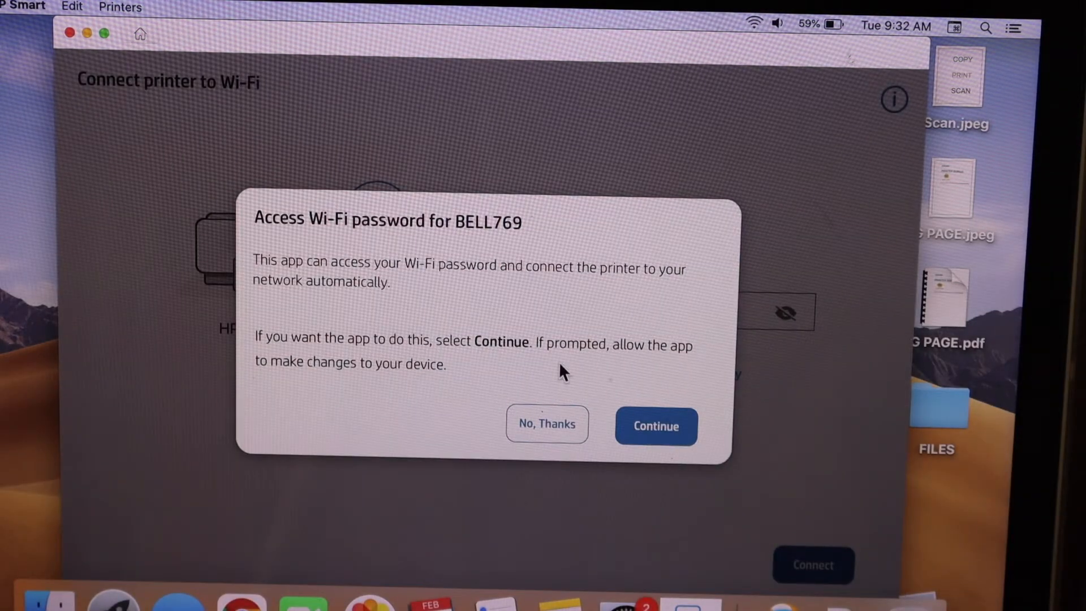
mouse_move(663, 454)
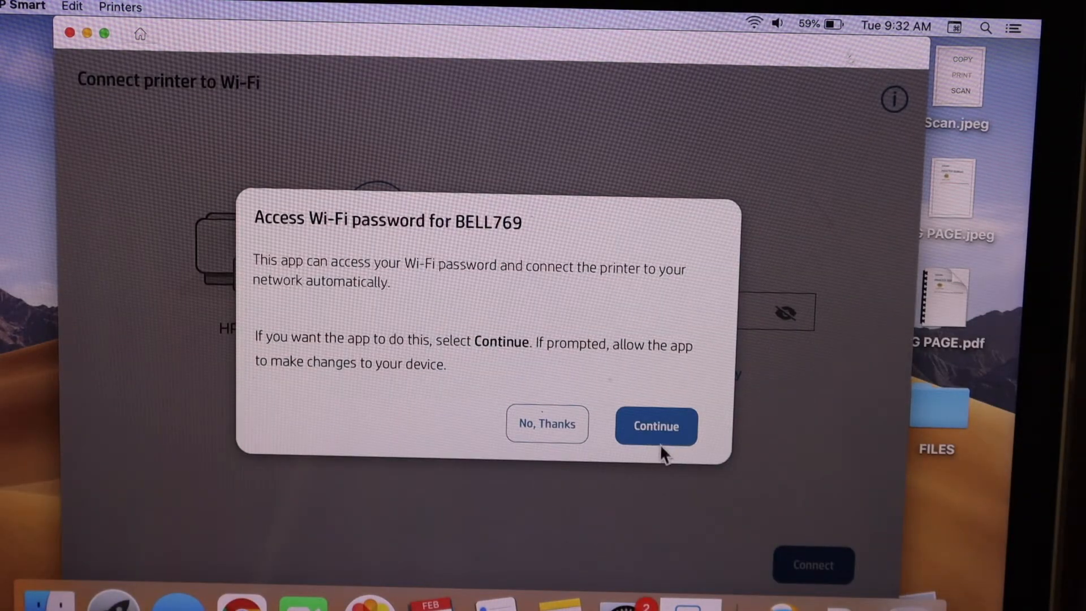
left_click(655, 425)
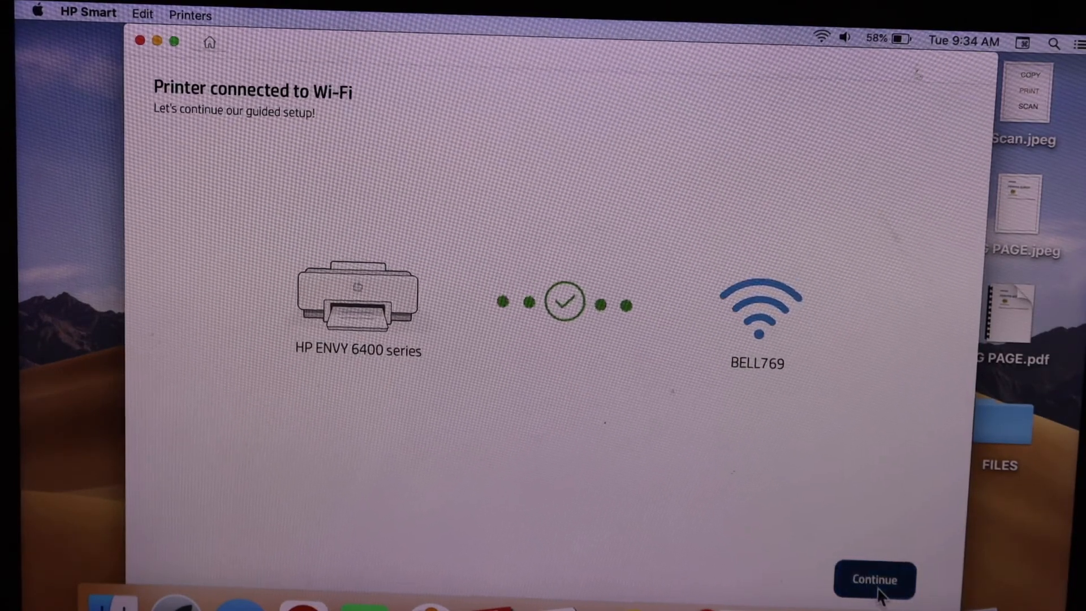
Continue from the 'Printer connected to Wi-Fi' confirmation screen.
left_click(874, 580)
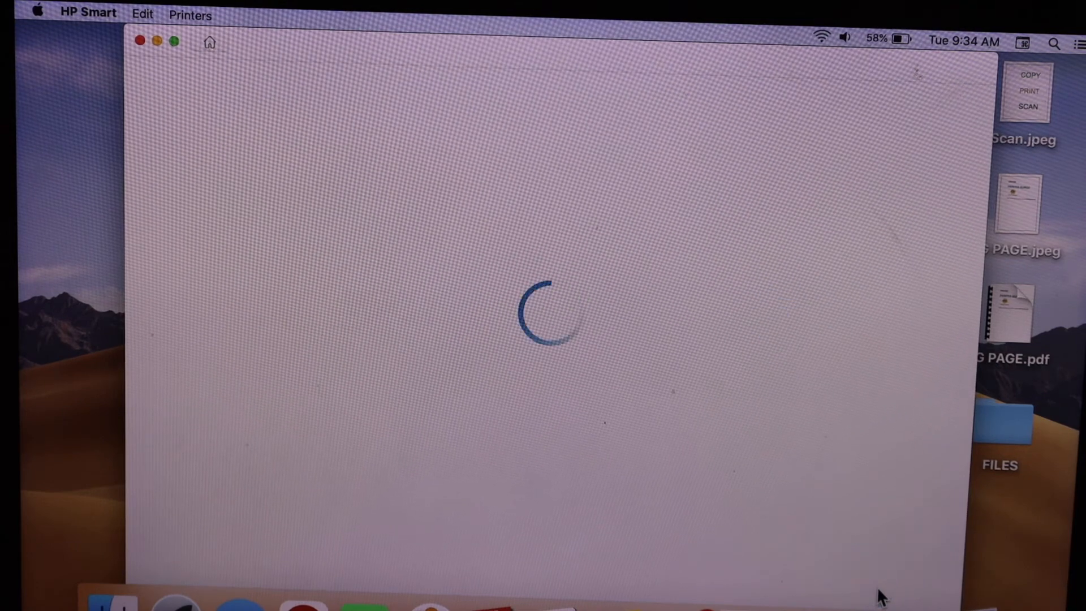